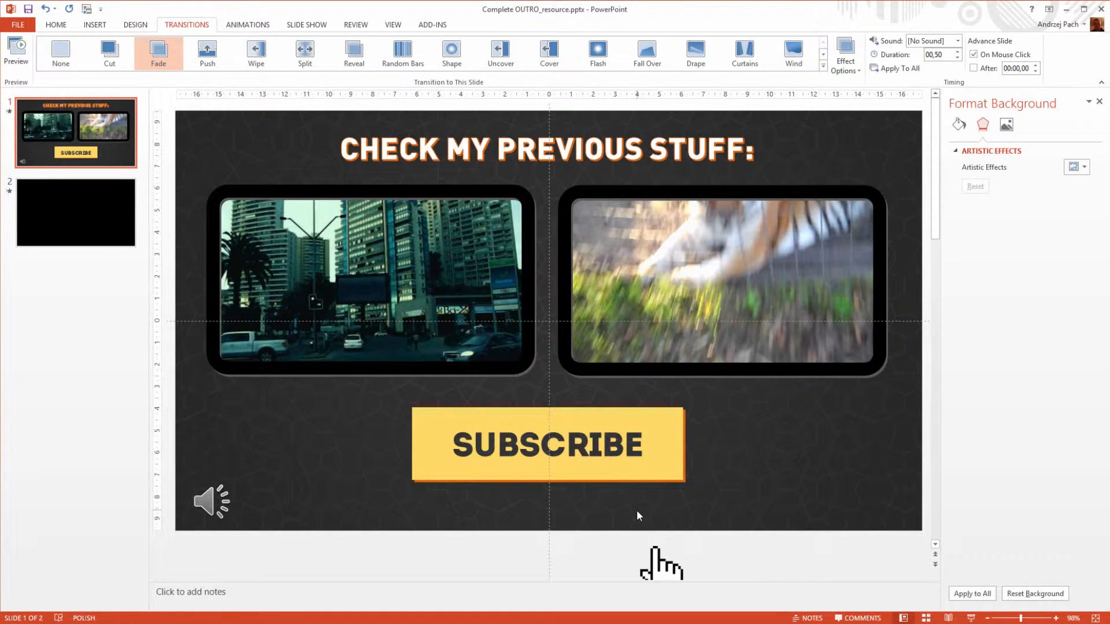
pyautogui.moveTo(355, 505)
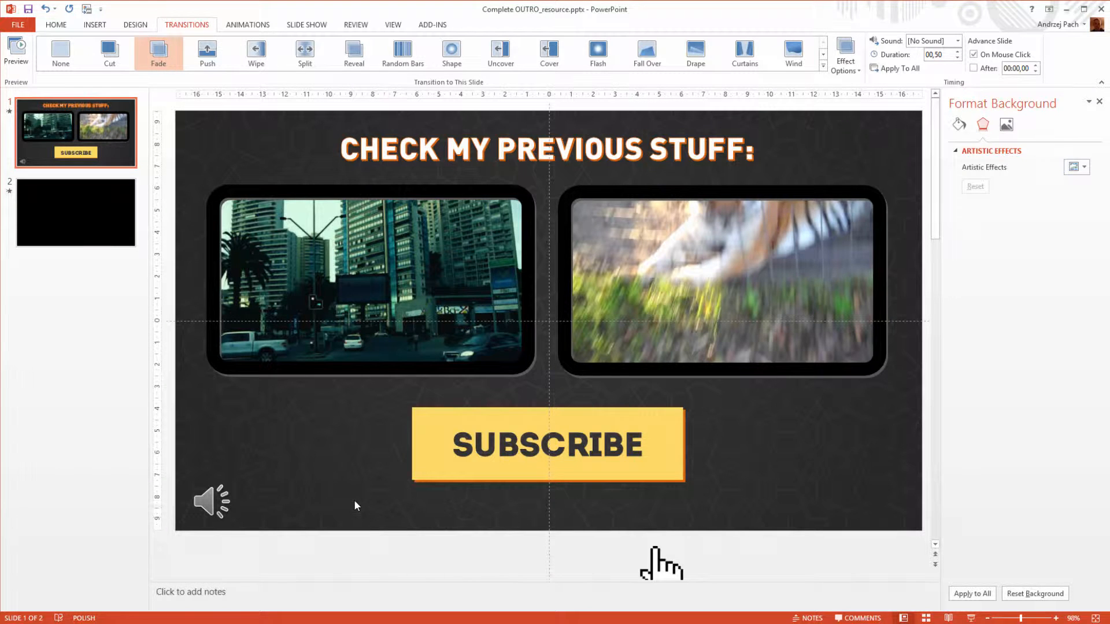
# Lengthen the title's fade animation delay to 0.63 seconds in the Animation Pane
pyautogui.click(210, 501)
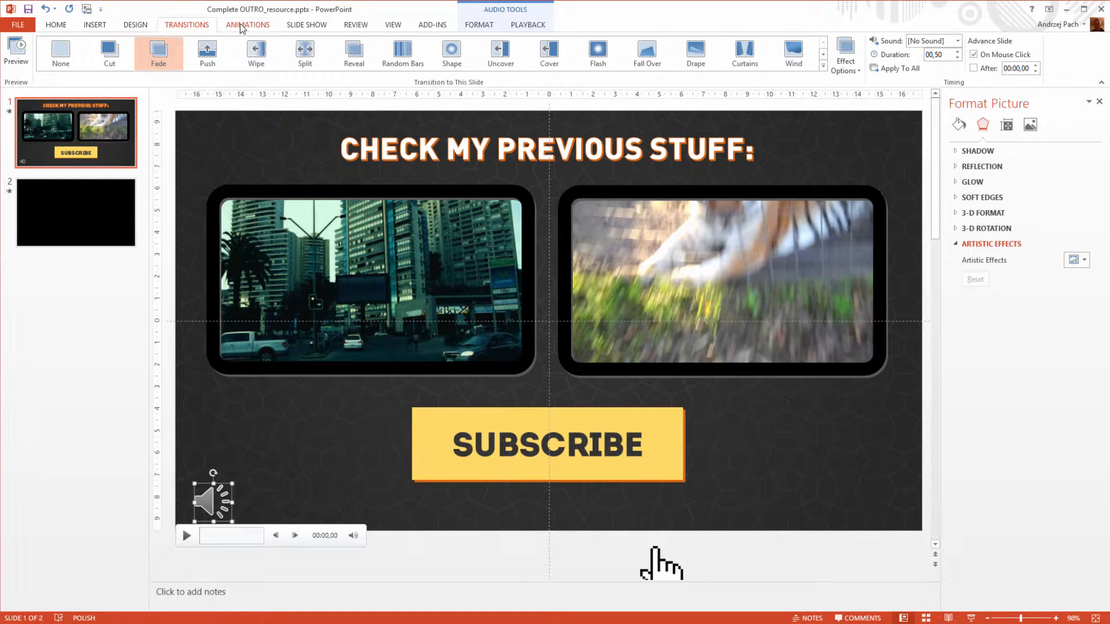
pyautogui.click(246, 25)
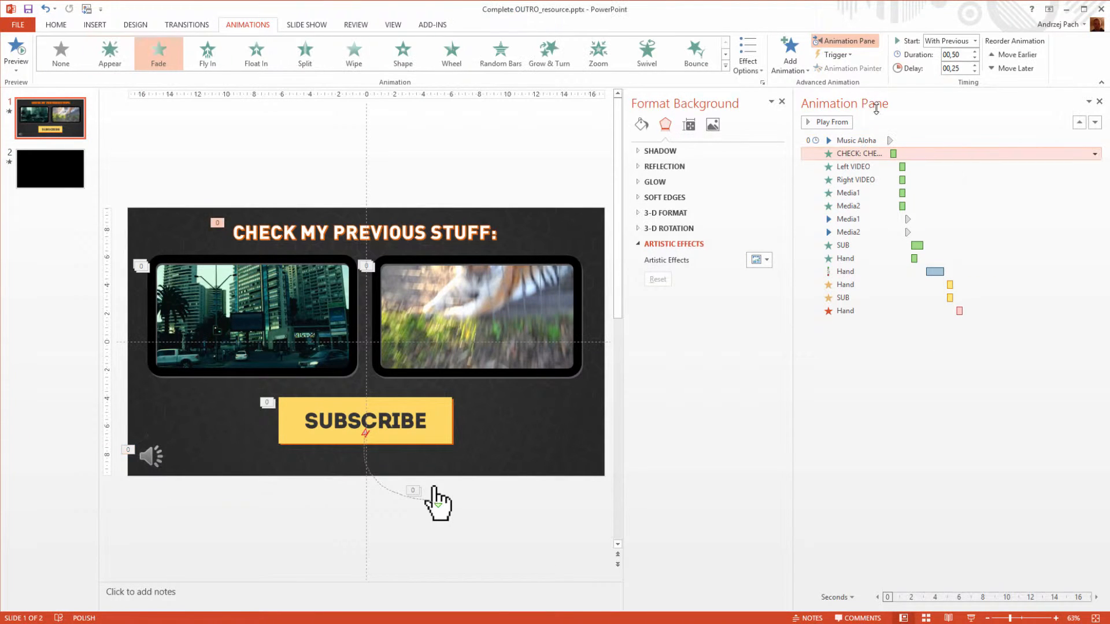
pyautogui.click(853, 167)
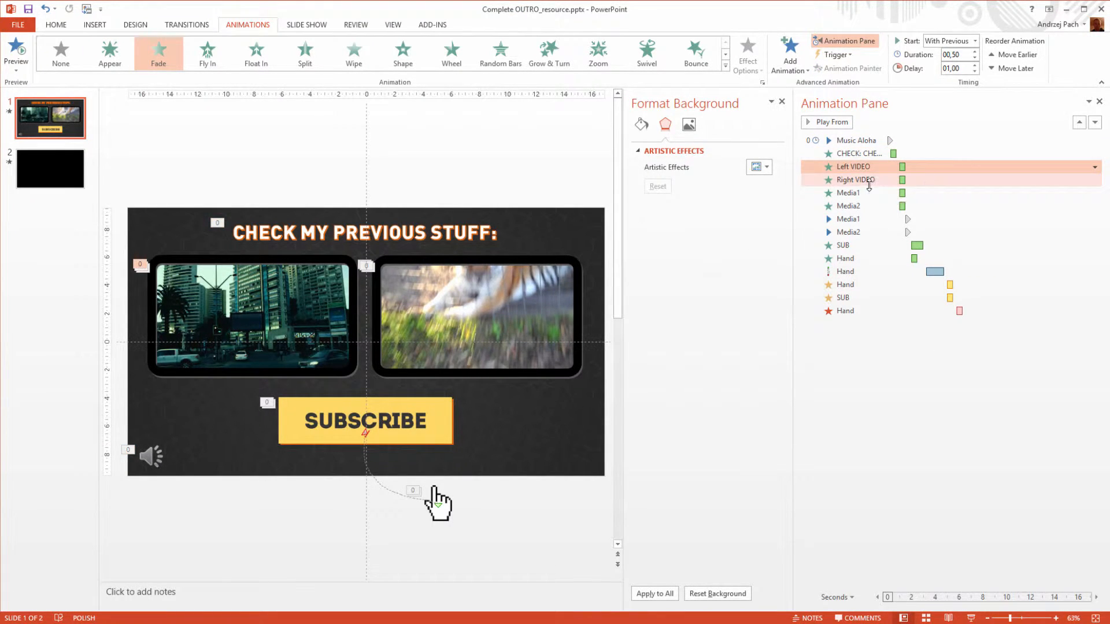
pyautogui.click(857, 154)
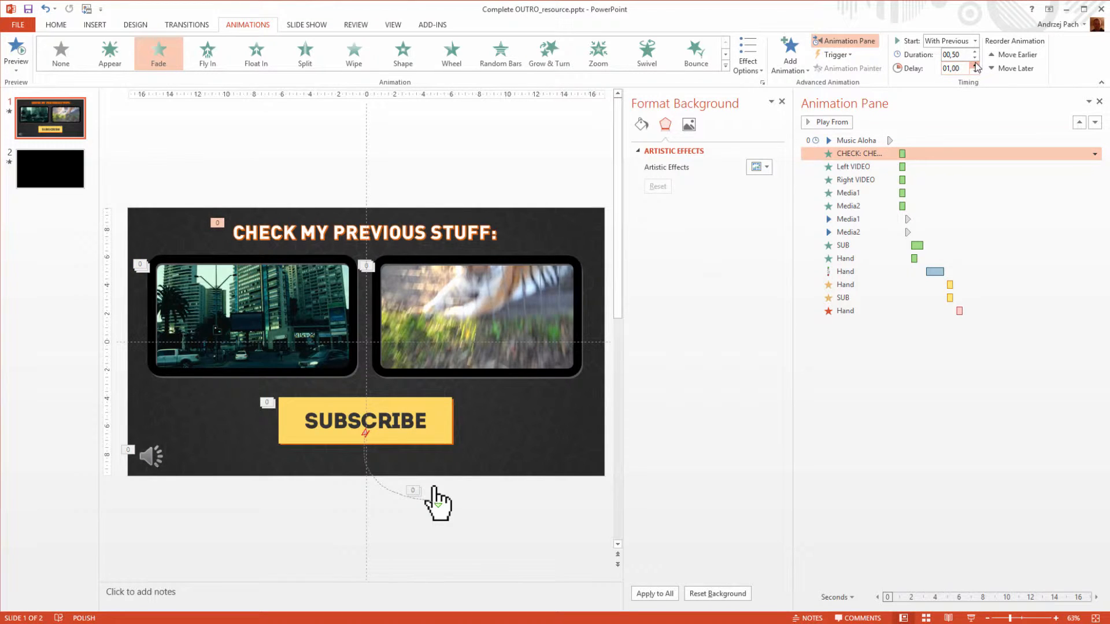
pyautogui.click(974, 71)
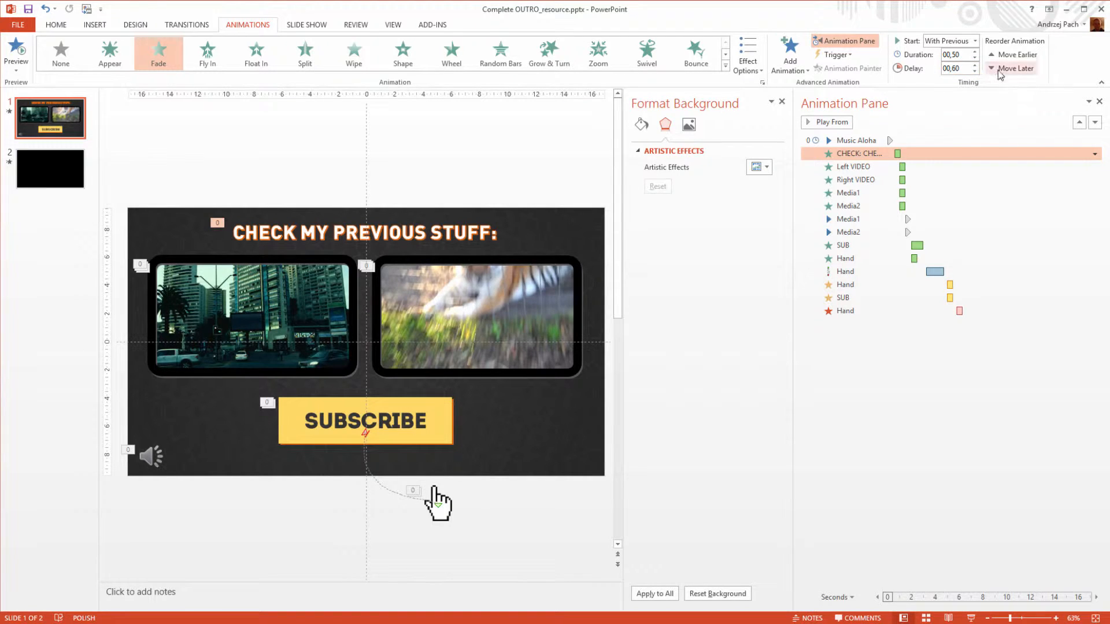
pyautogui.click(974, 66)
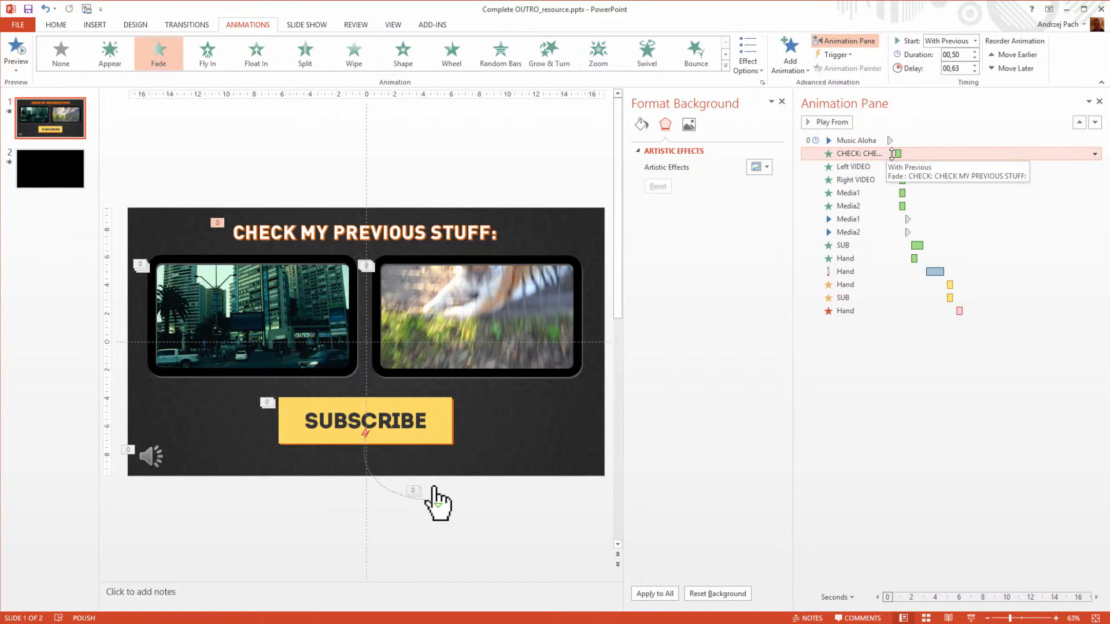
pyautogui.click(854, 140)
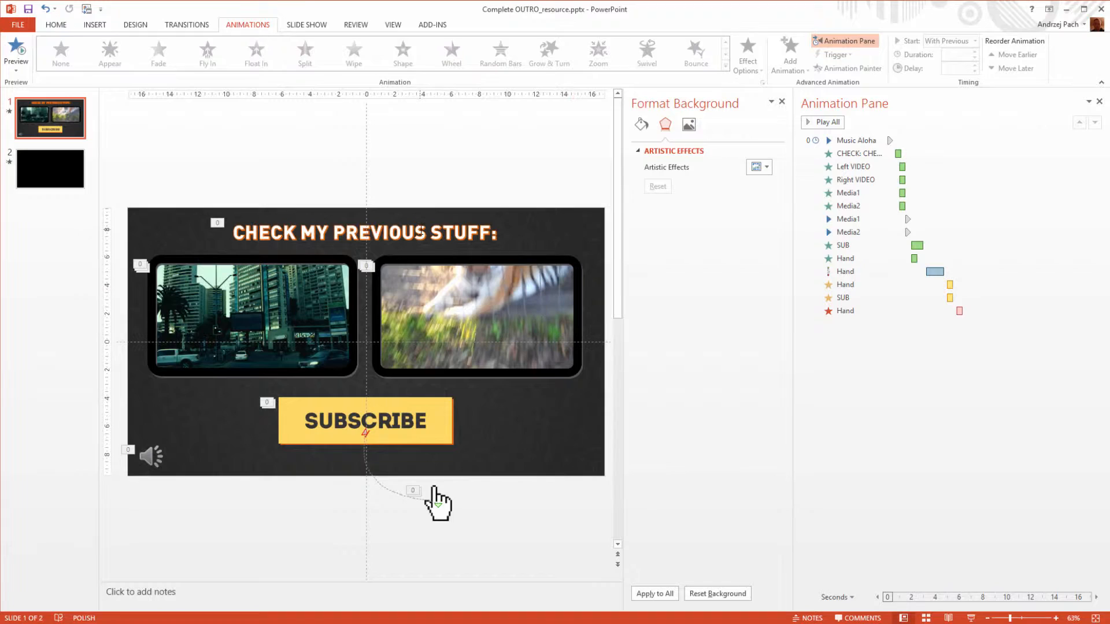
pyautogui.click(474, 315)
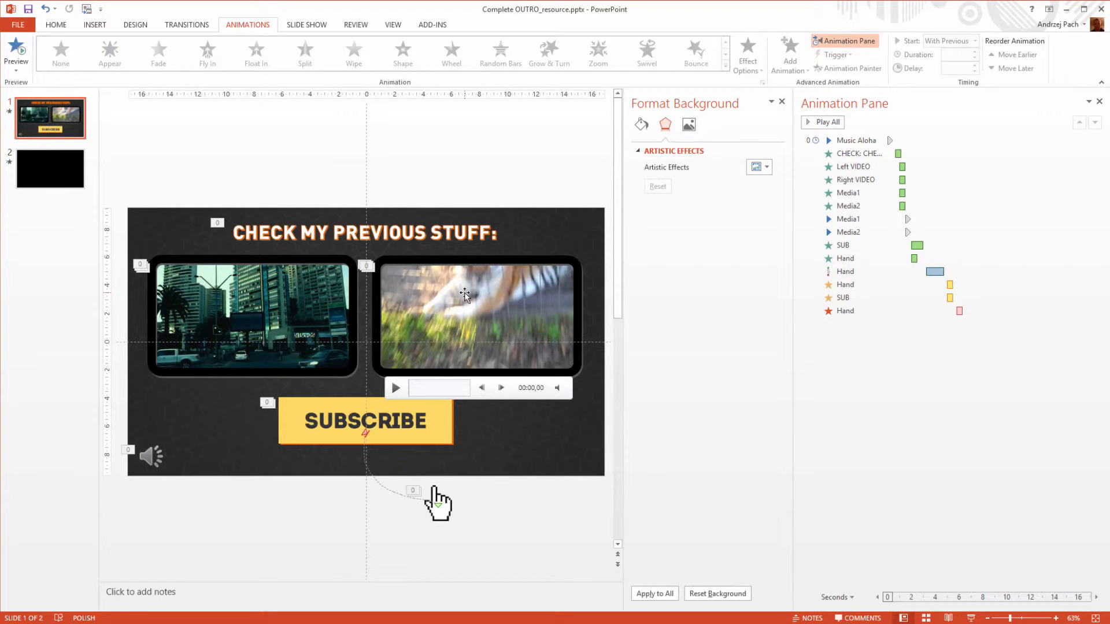
# Push the video animations later and preview the sequence from Music Aloha
pyautogui.click(853, 166)
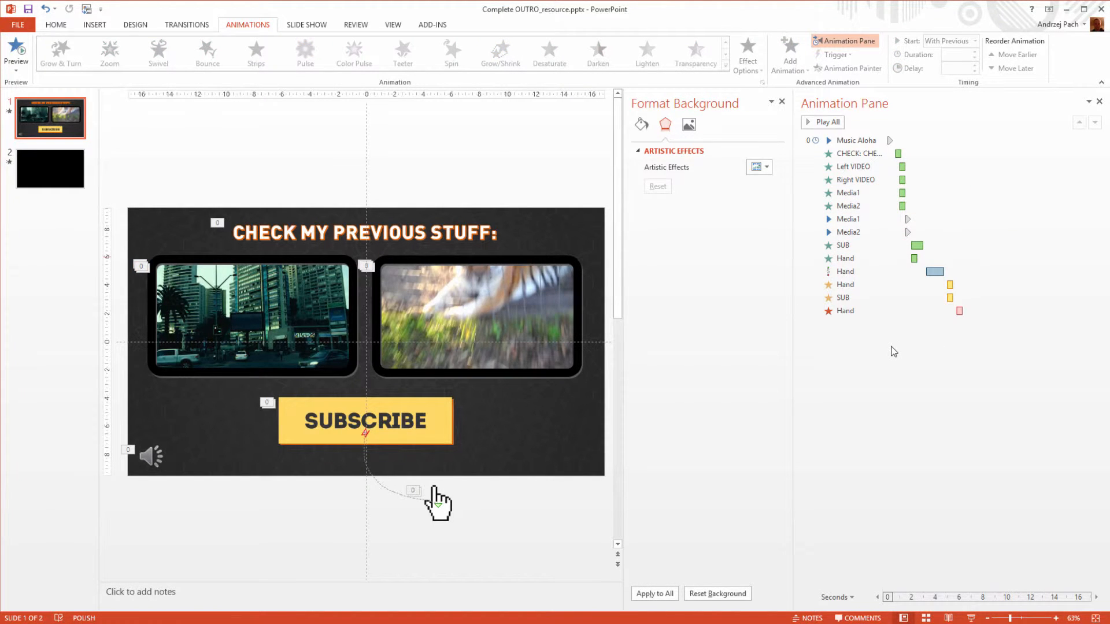
pyautogui.click(854, 139)
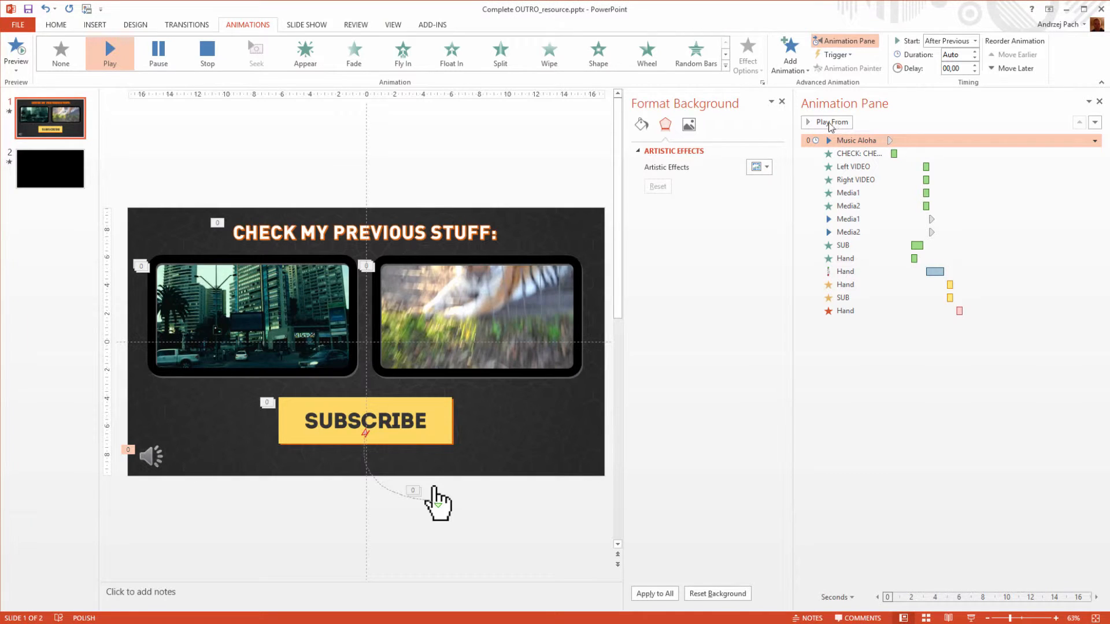
pyautogui.click(855, 140)
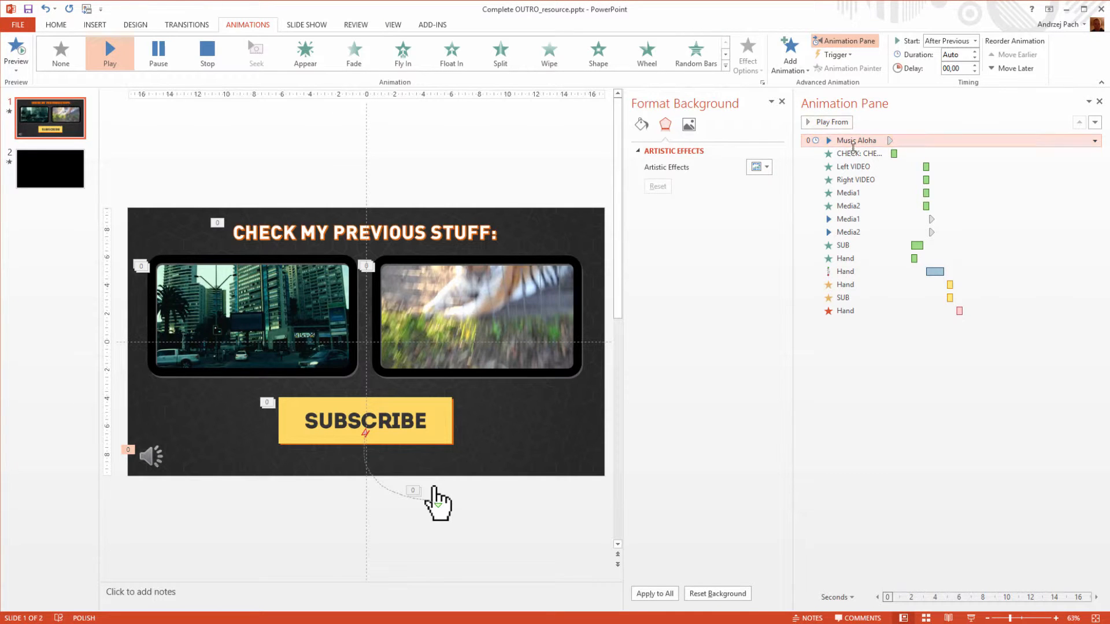
pyautogui.moveTo(920, 139)
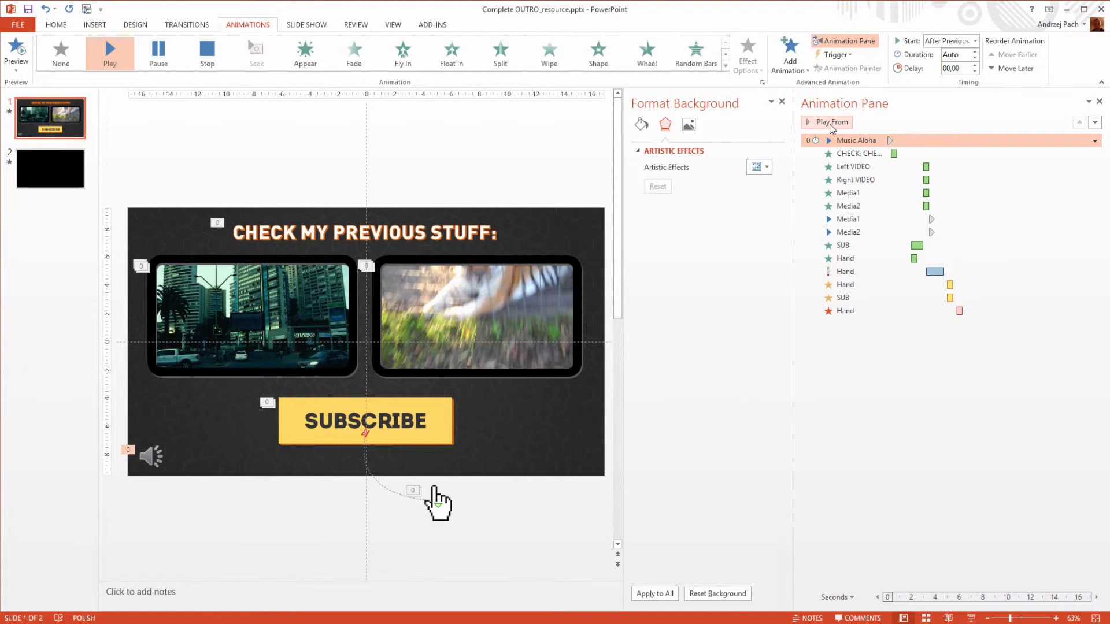
pyautogui.click(826, 122)
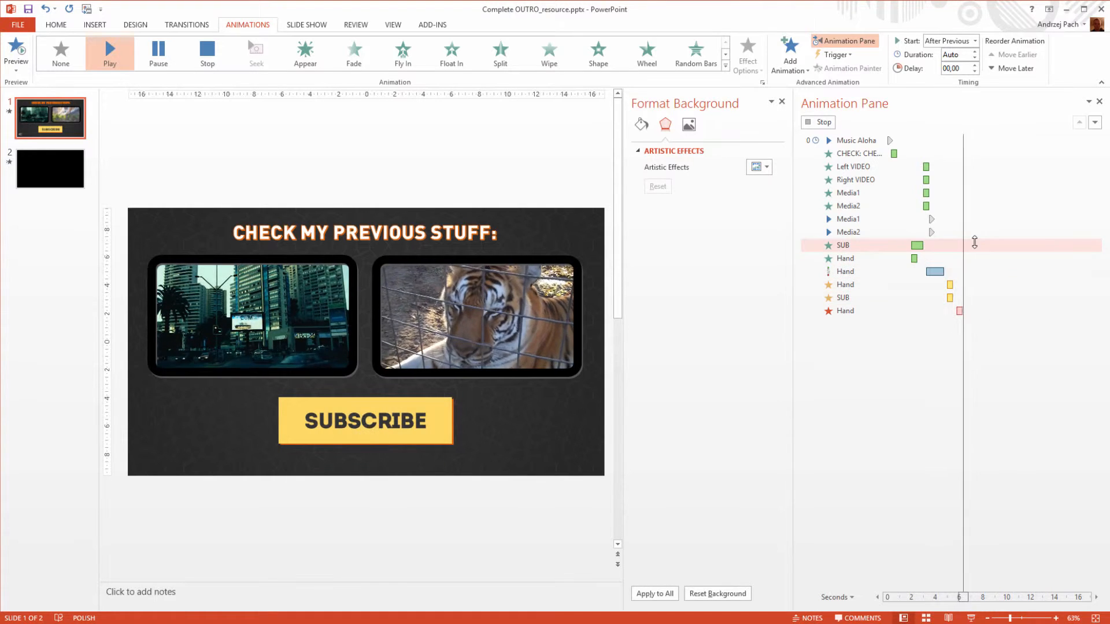
# Set the delay of both SUB and Hand animations to 6.25 seconds
pyautogui.click(854, 140)
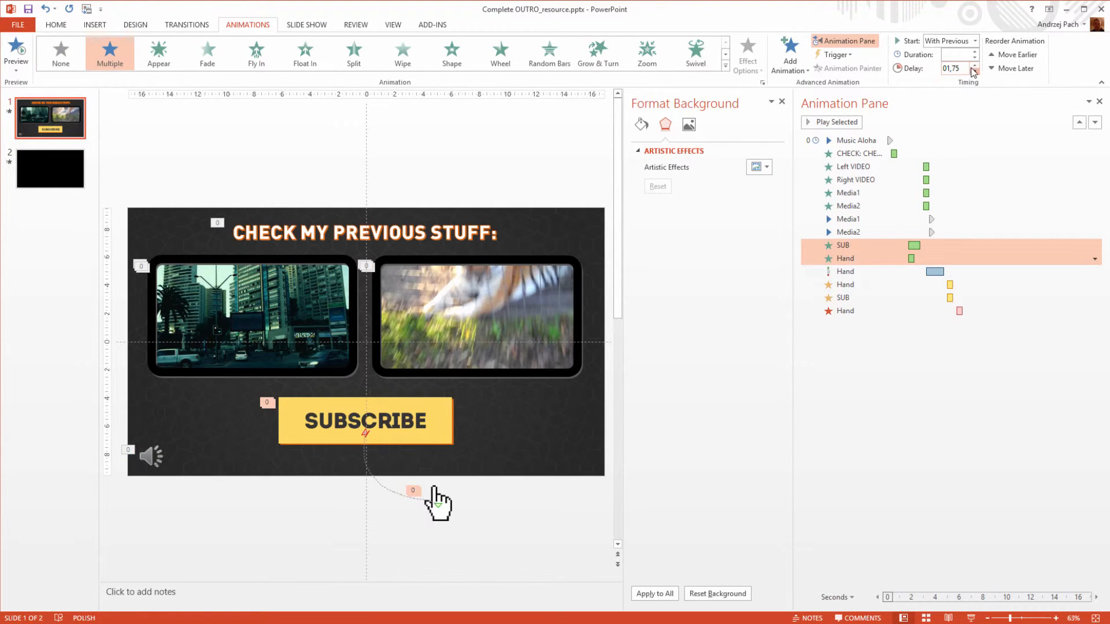
pyautogui.click(974, 66)
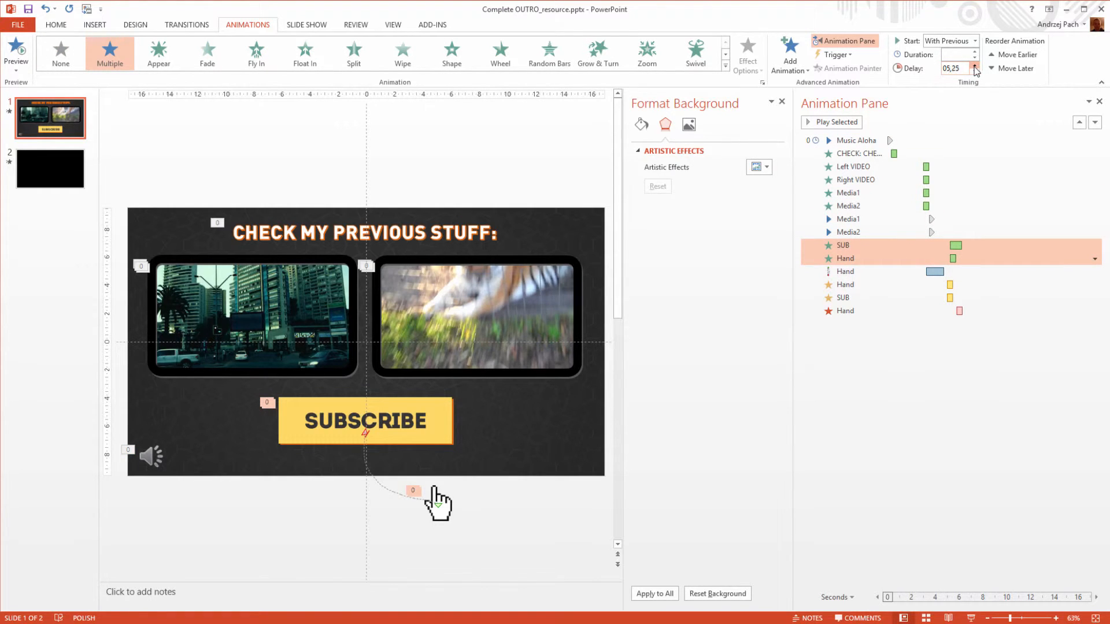
pyautogui.click(975, 65)
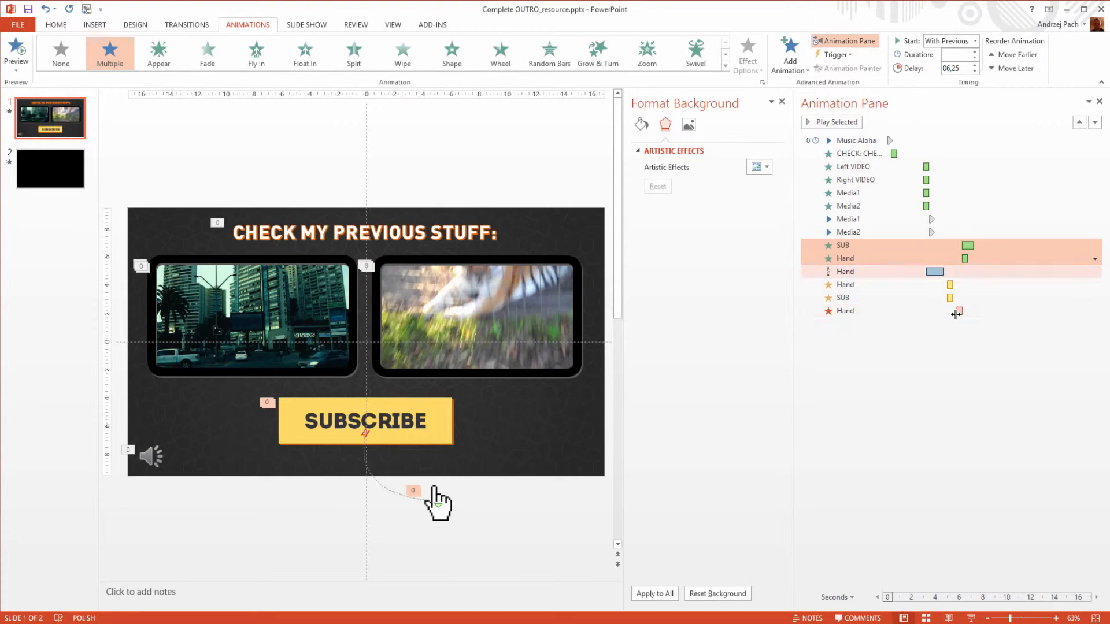
pyautogui.click(855, 139)
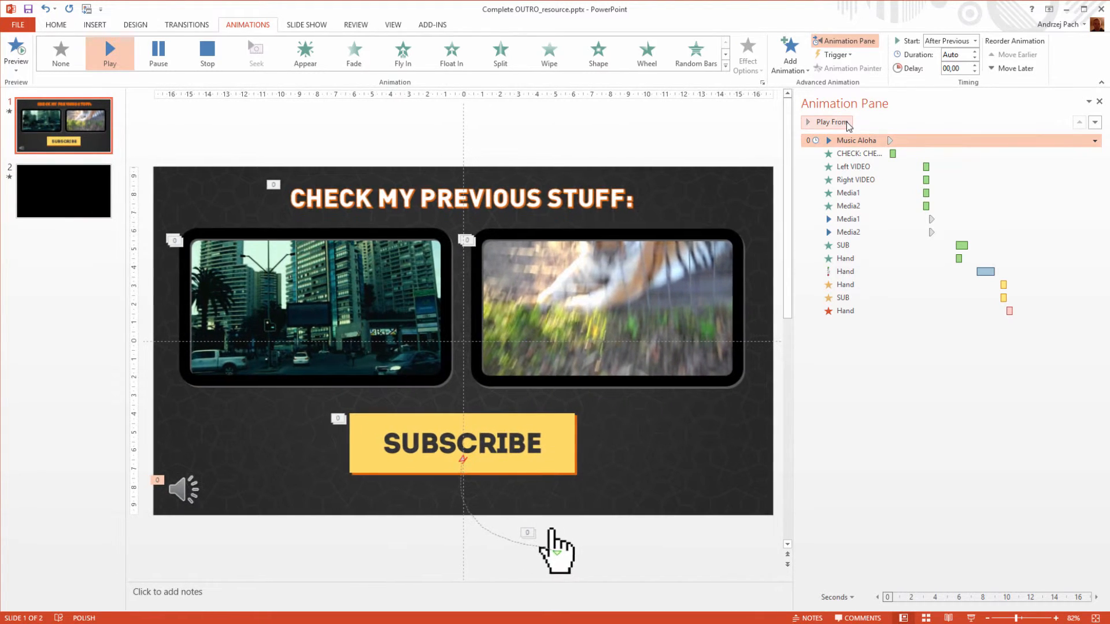
pyautogui.click(825, 122)
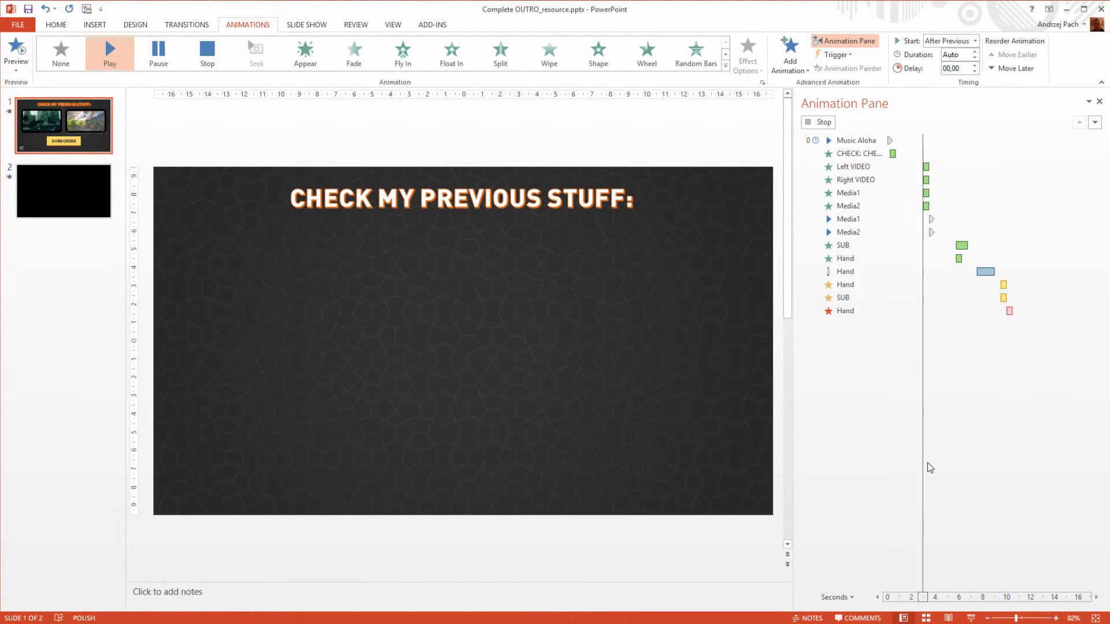
pyautogui.click(857, 206)
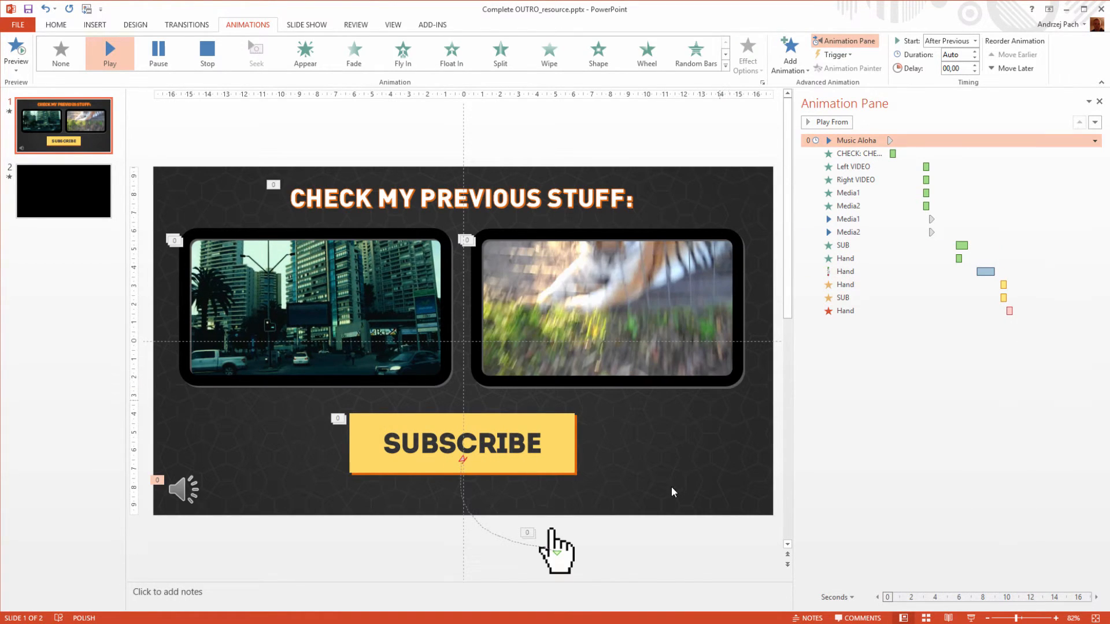
pyautogui.moveTo(693, 512)
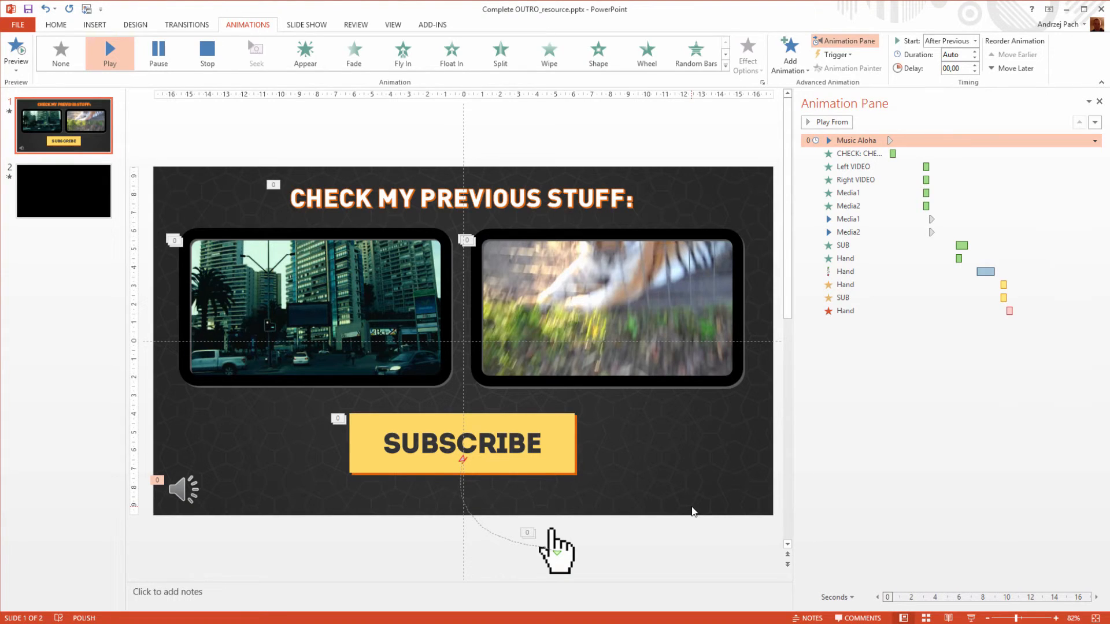